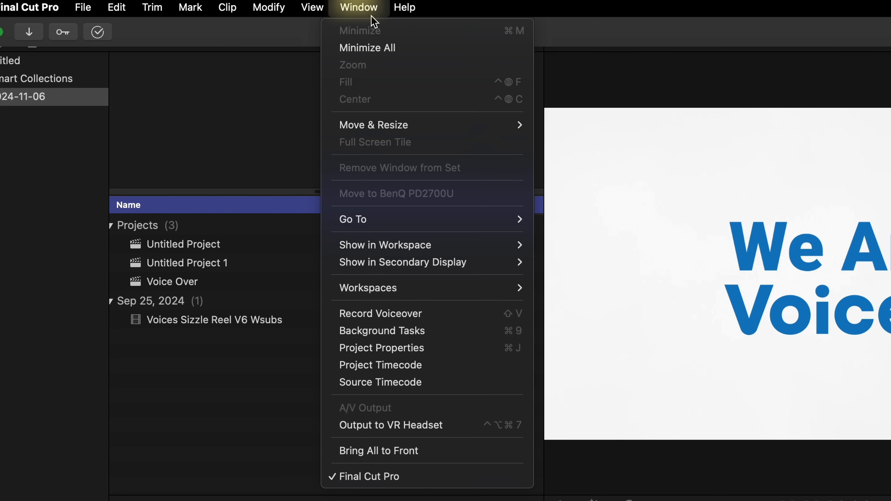
mouse_move(443, 262)
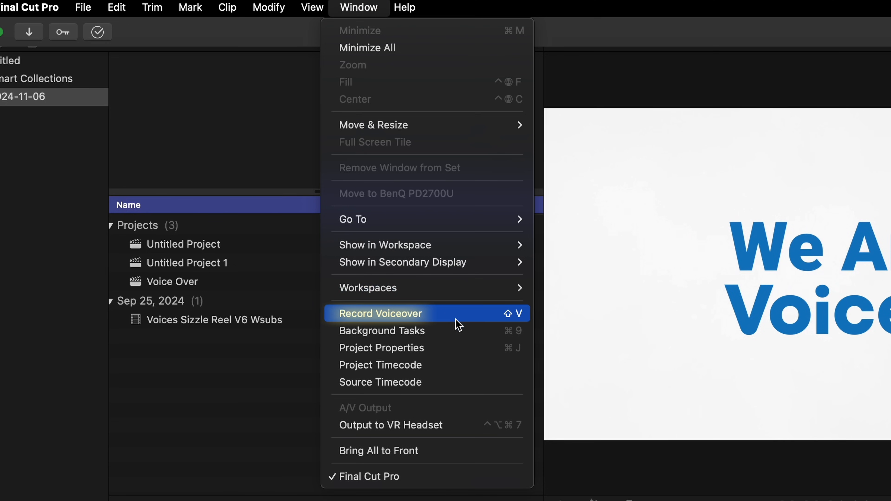
- Bring up the Record Voiceover panel from the Window menu
click(380, 313)
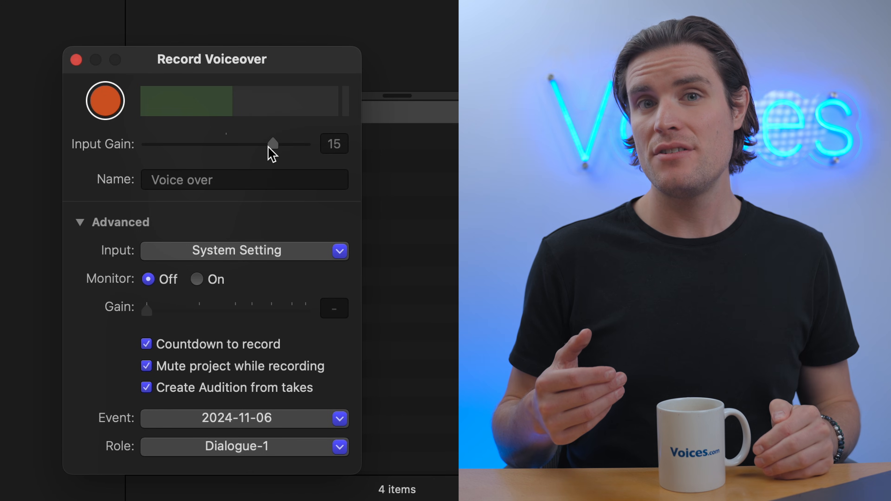
- Adjust the microphone Input Gain slider so it reads 13
drag(272, 144, 278, 144)
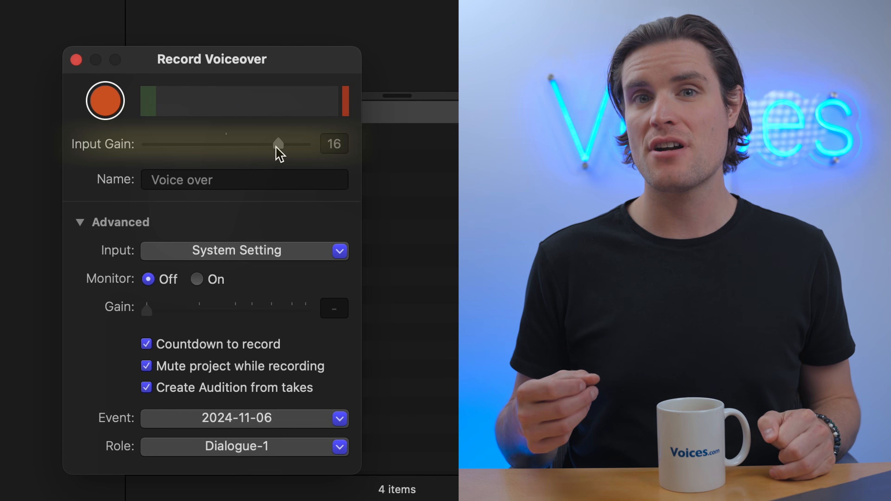
drag(279, 143, 260, 143)
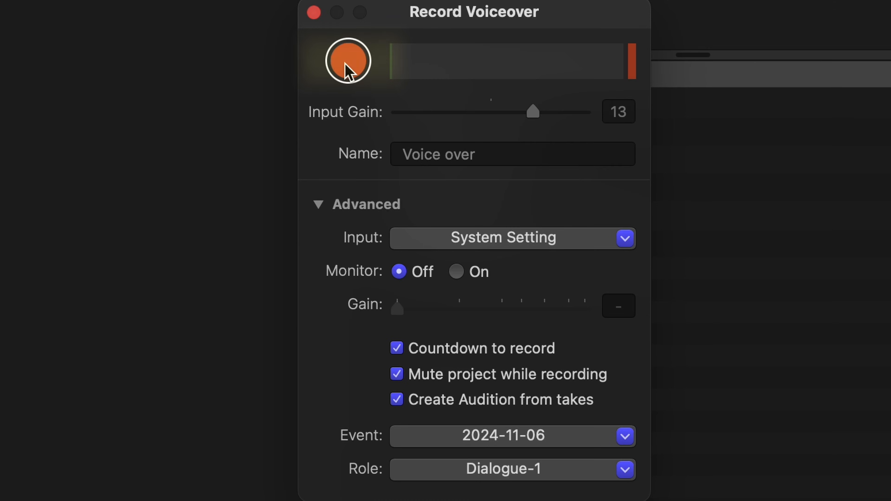
- Start a voiceover take with the red Record button, creating a clip under the sizzle reel
click(347, 61)
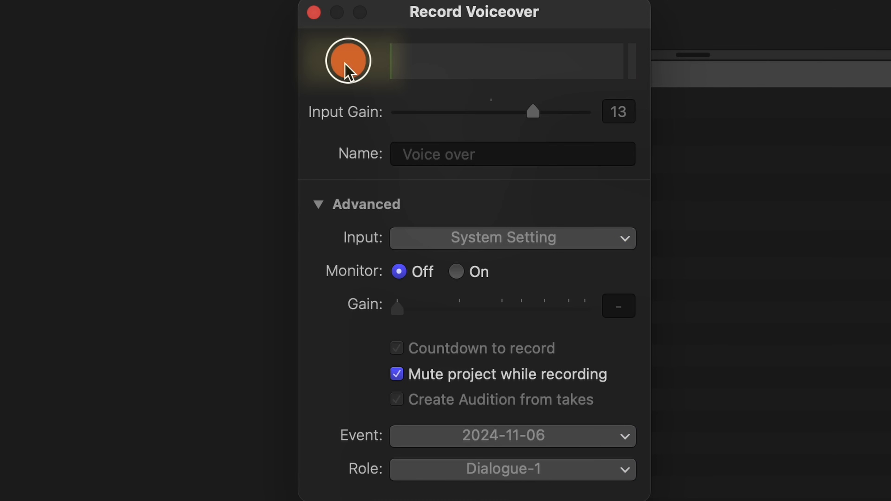
click(348, 61)
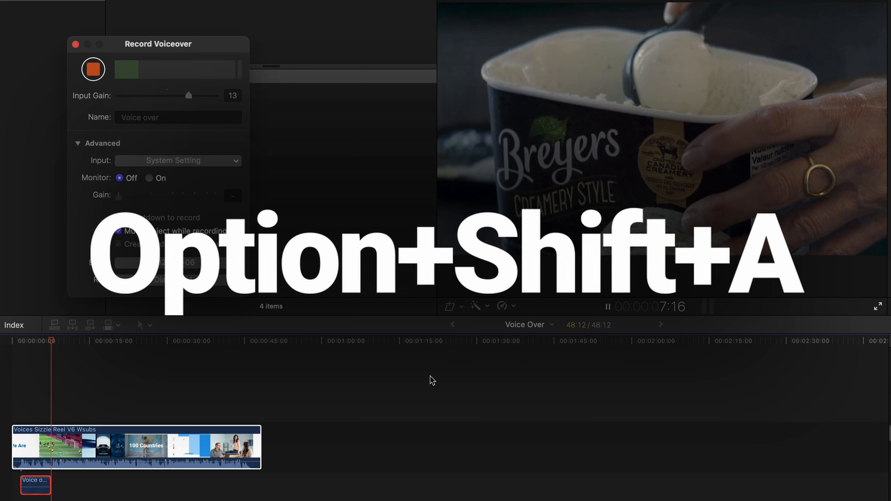
- Finish recording so the Voice over -2 clip sits beneath the Voices Sizzle Reel V6 Wsubs video
key(option+shift+a)
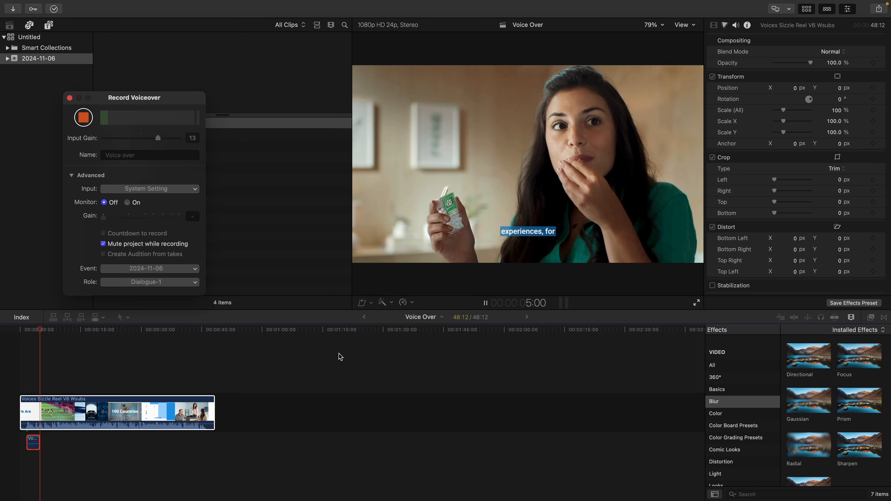
click(83, 117)
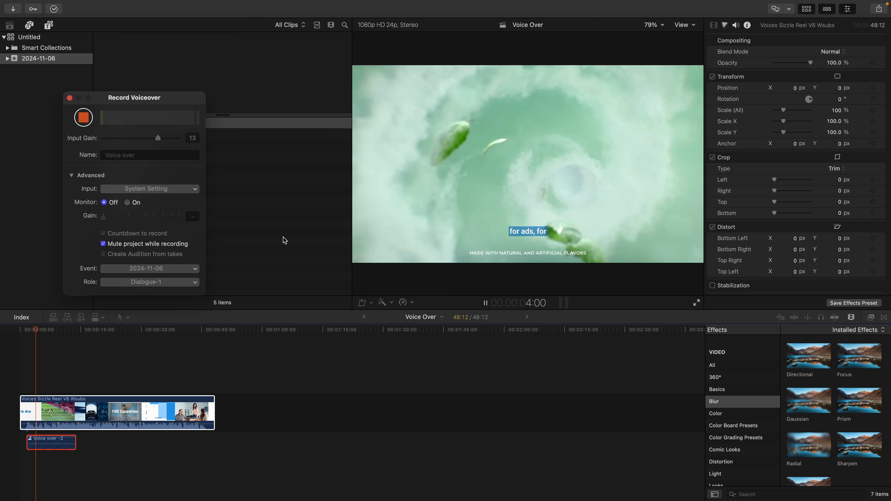